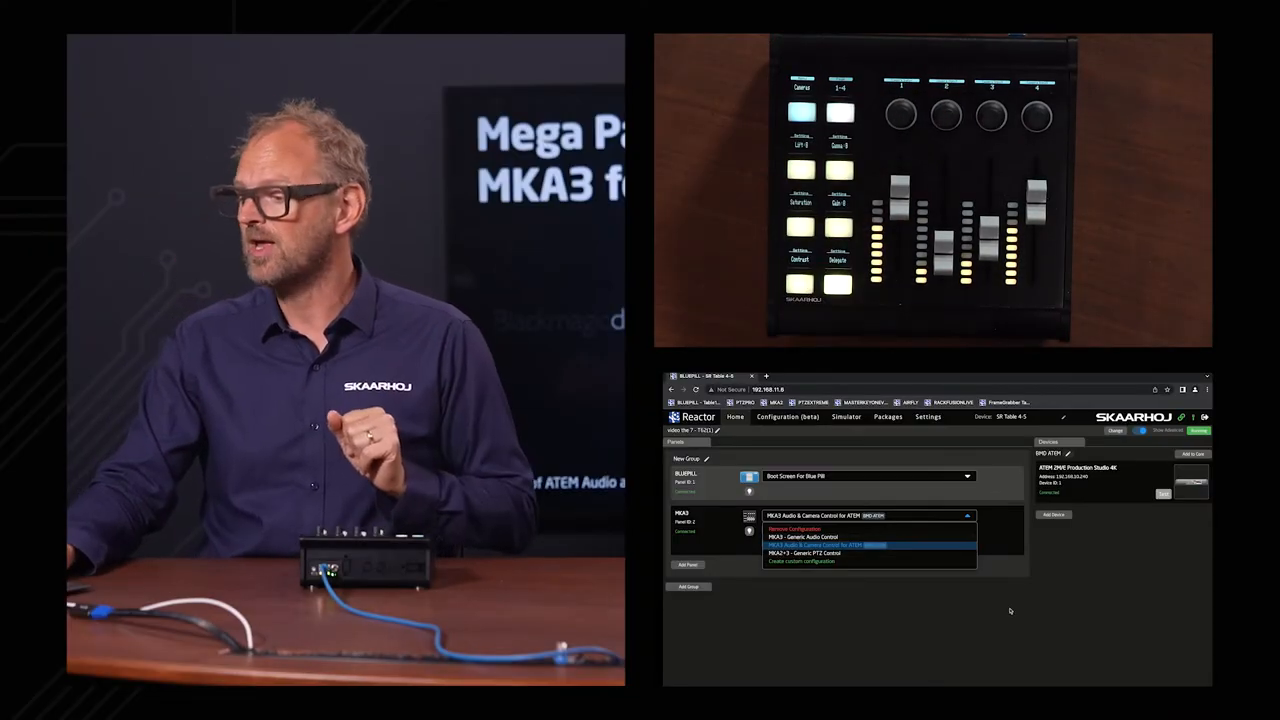
# - Choose the saved ATEM/PTZ project in Manage Projects and start loading it
pyautogui.click(864, 544)
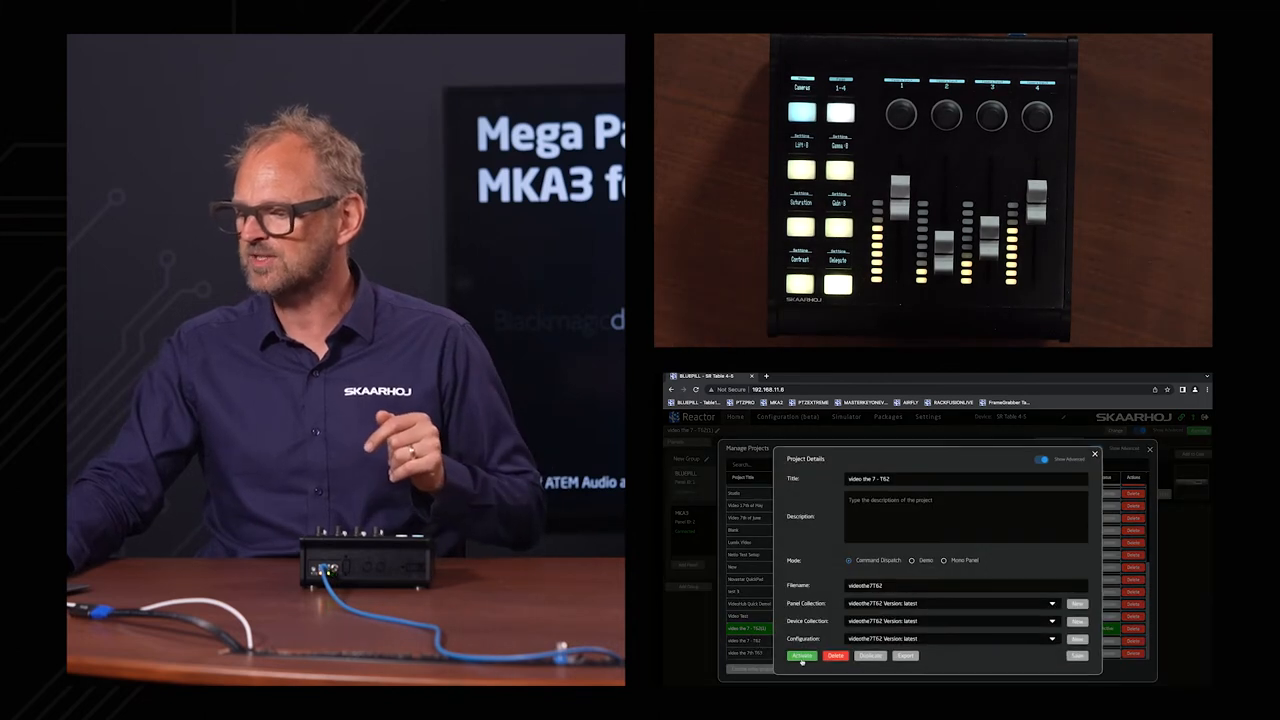
pyautogui.click(802, 656)
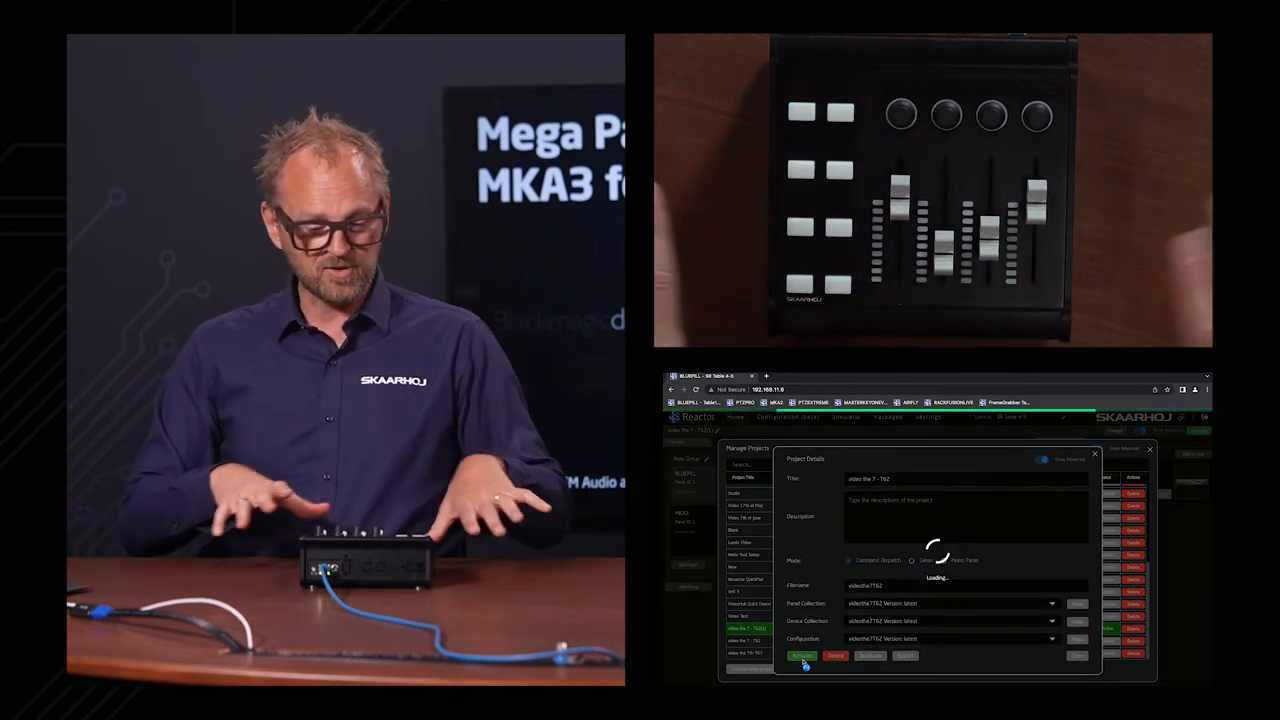
# - Let the project finish loading so MKA3 runs Generic Audio Control with two ATEMs
pyautogui.click(802, 656)
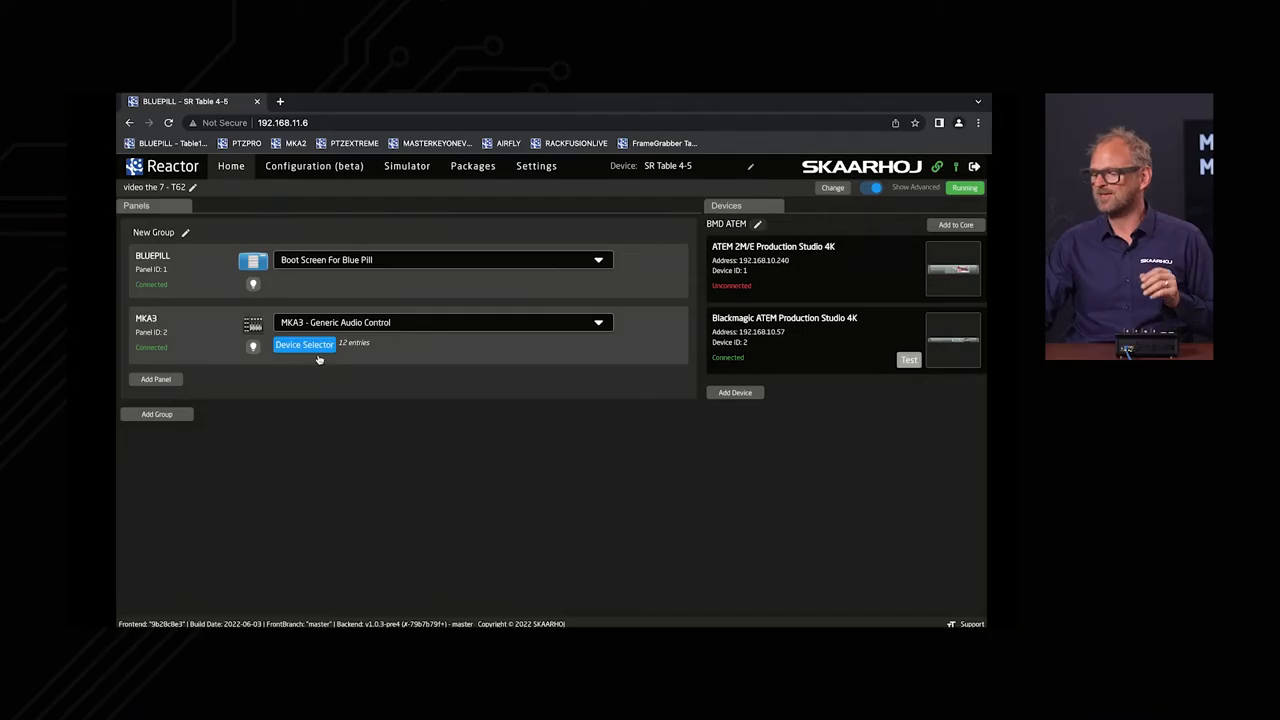
# - Show the MKA3 constant set mapping ATEM master and channels 1–4 to the faders
pyautogui.click(304, 344)
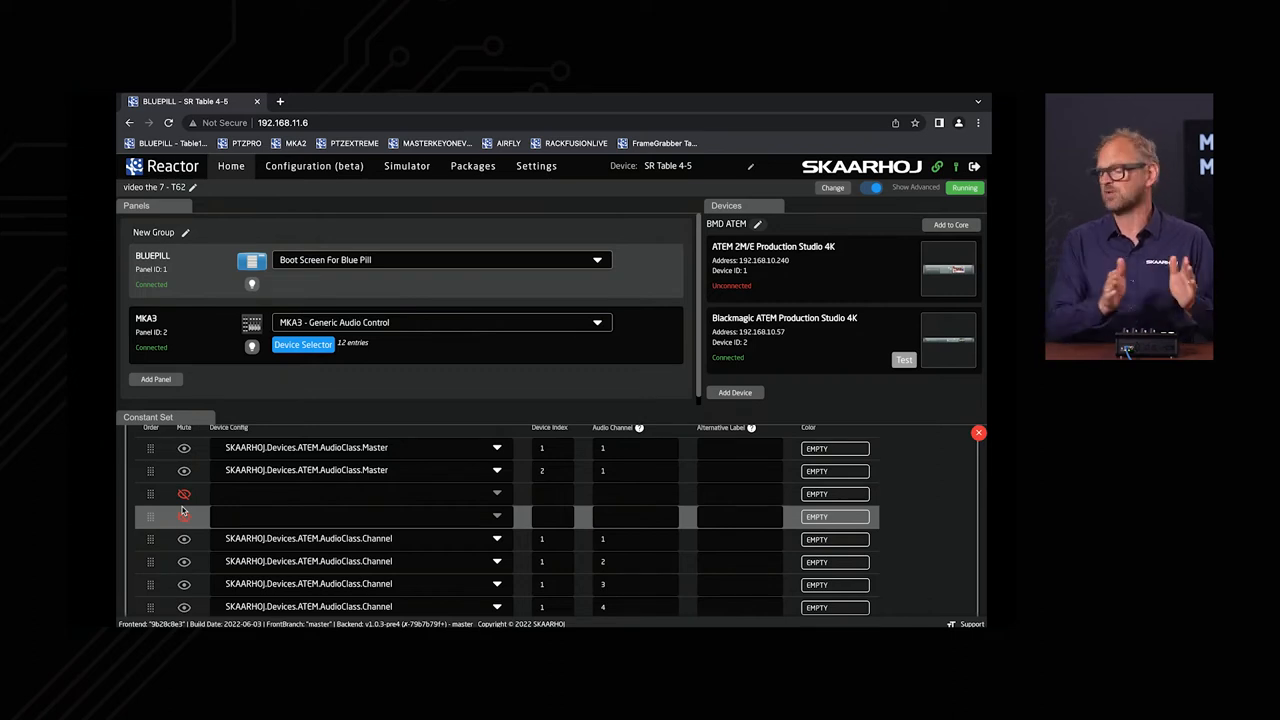
pyautogui.click(184, 516)
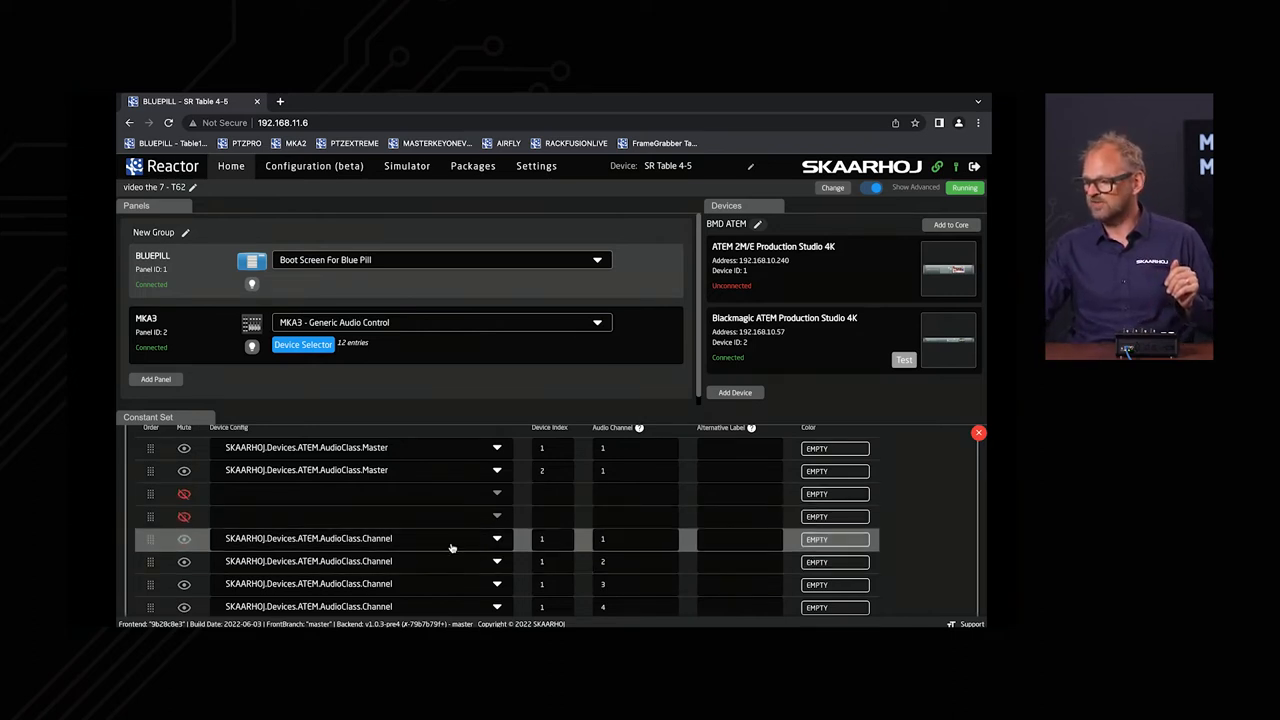
pyautogui.click(184, 516)
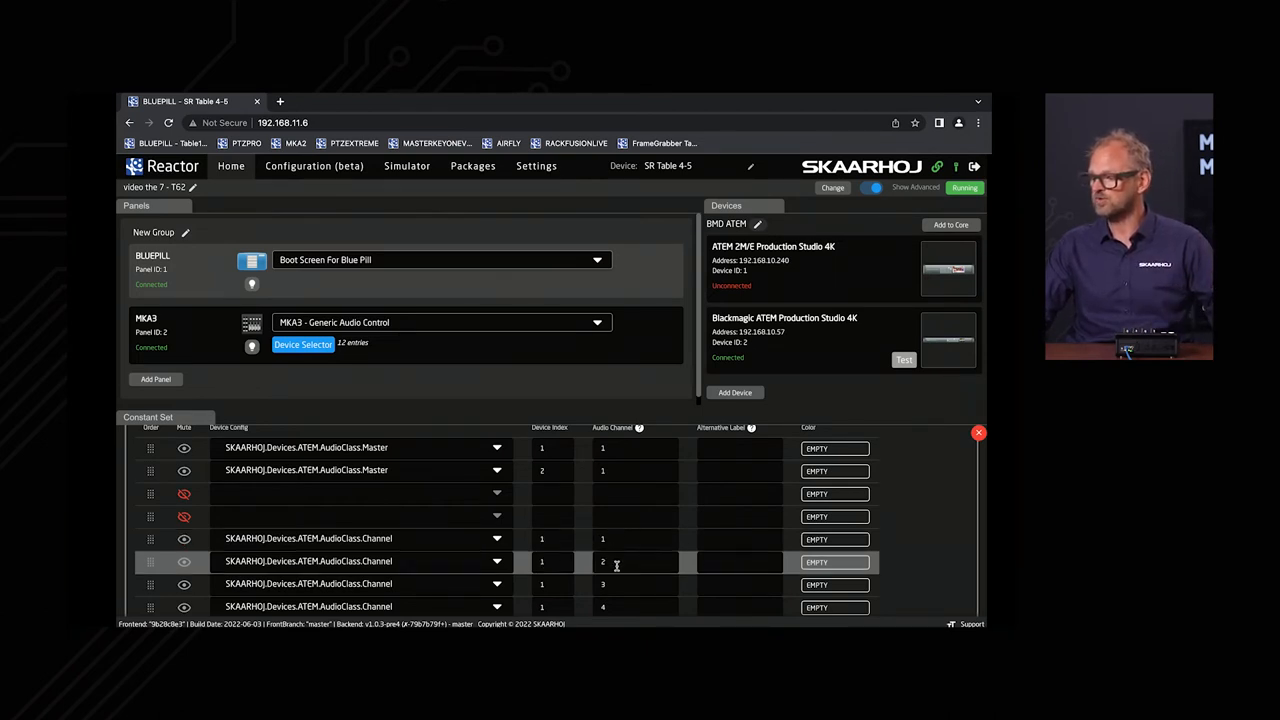
pyautogui.click(834, 560)
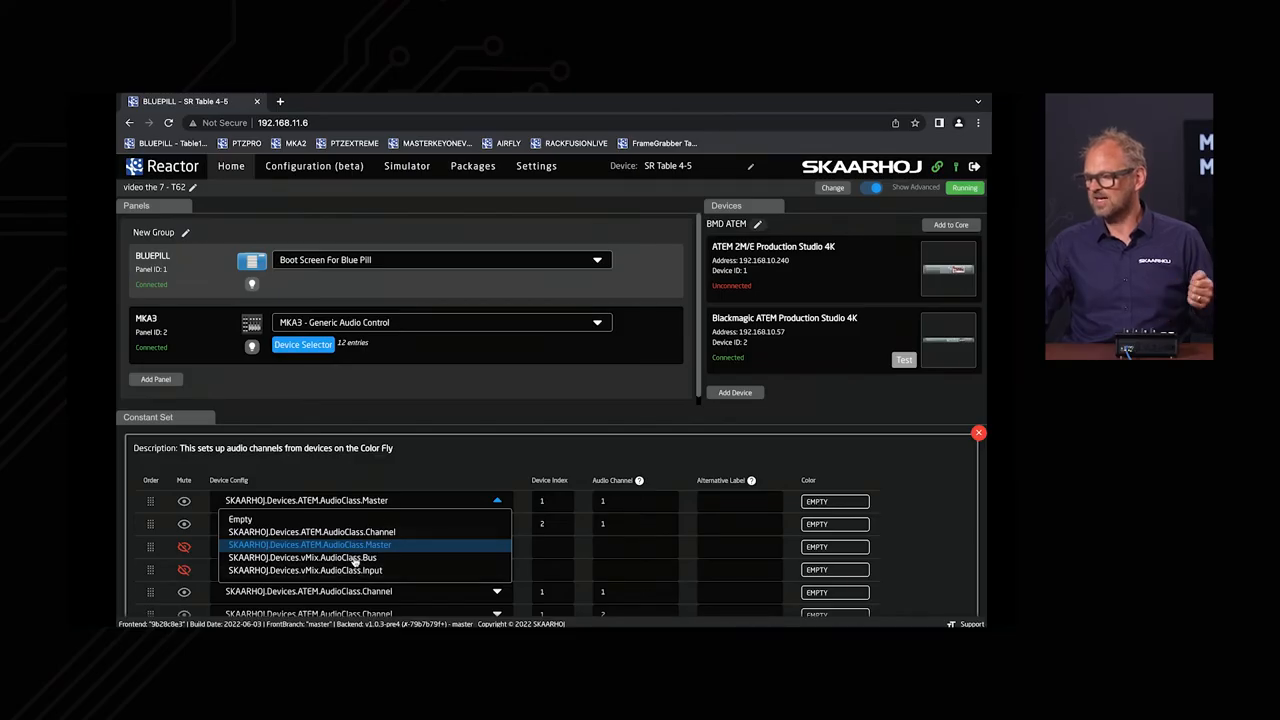
# - Set the first row's device config to SKAARHOJ.Devices.vMix.AudioClass.Input and review the names
pyautogui.click(304, 570)
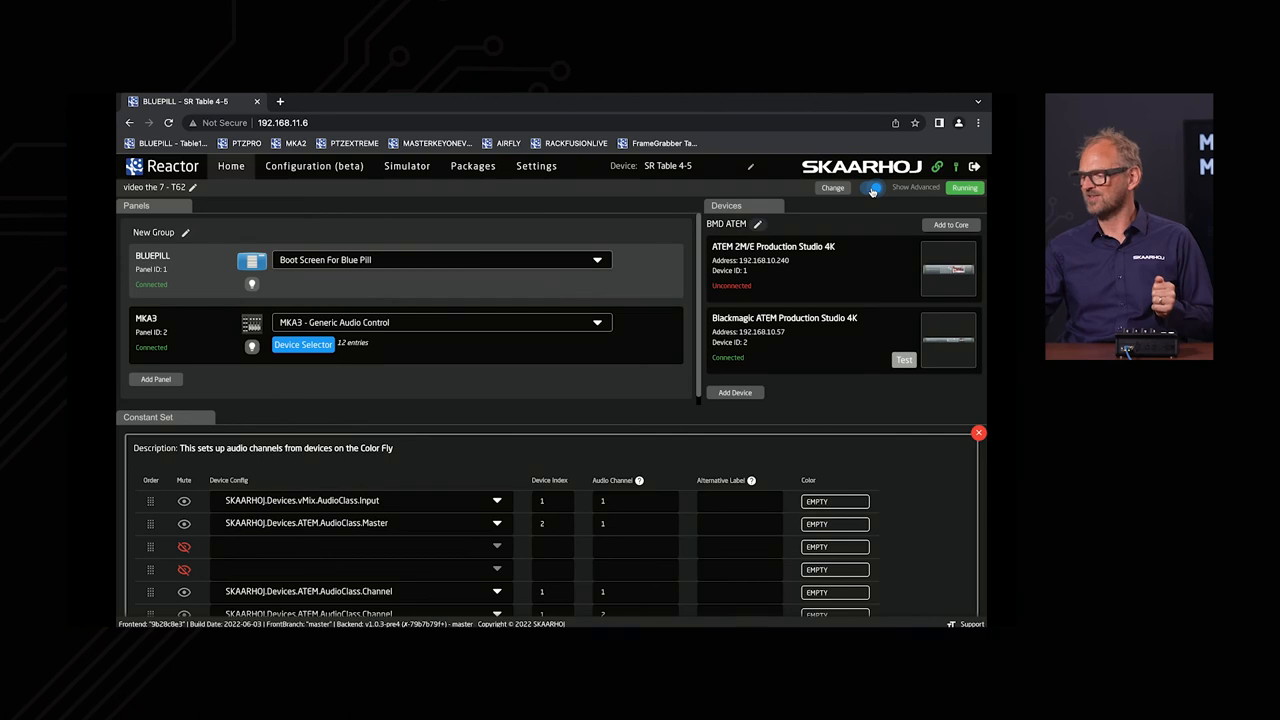
pyautogui.click(868, 188)
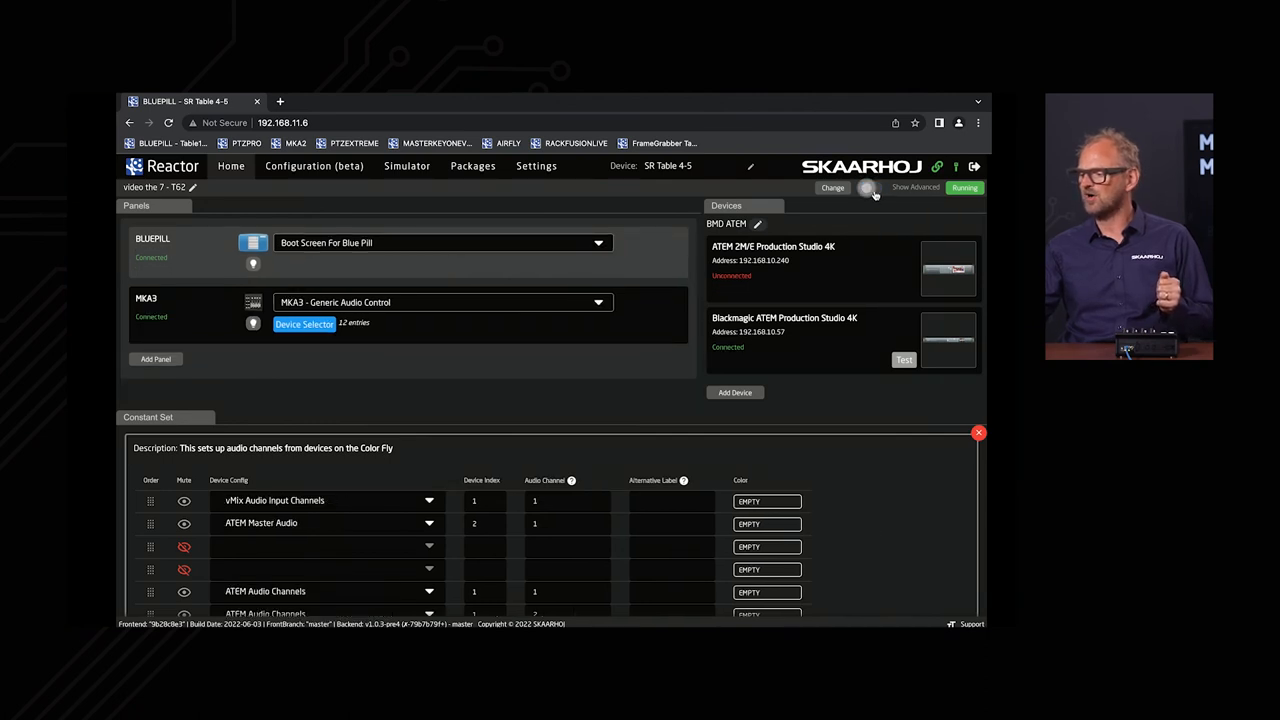
pyautogui.click(868, 188)
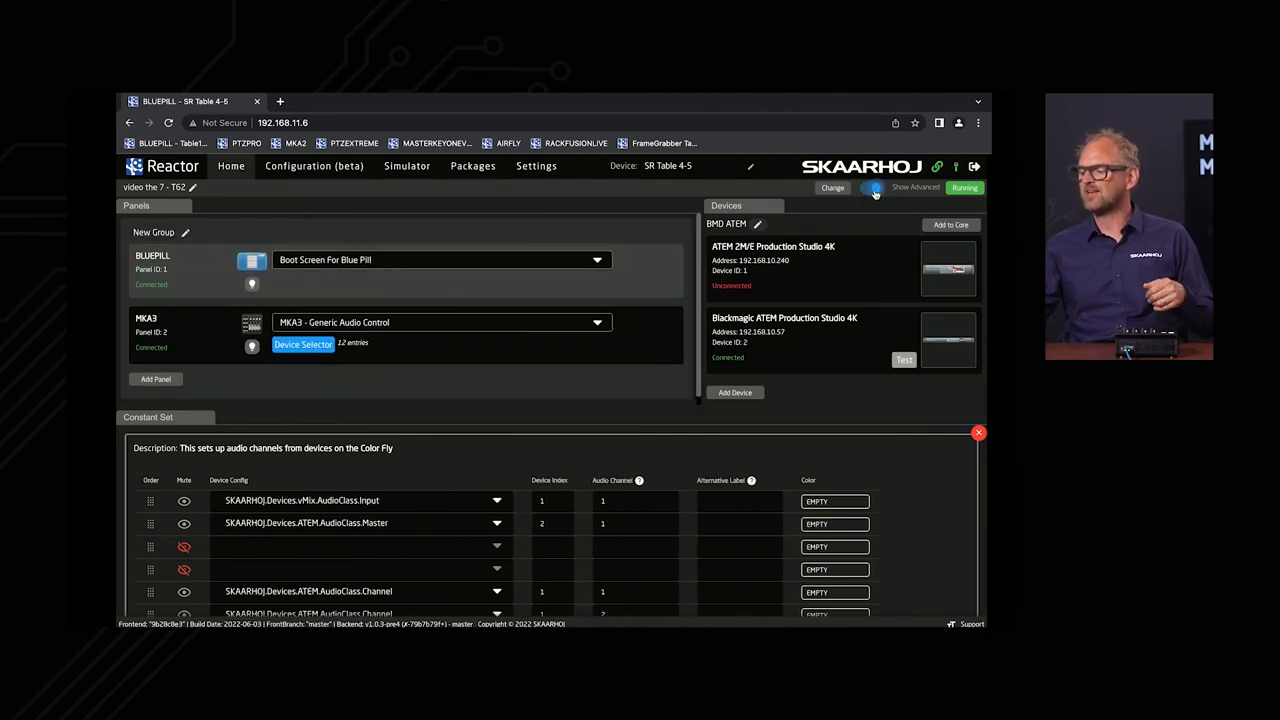